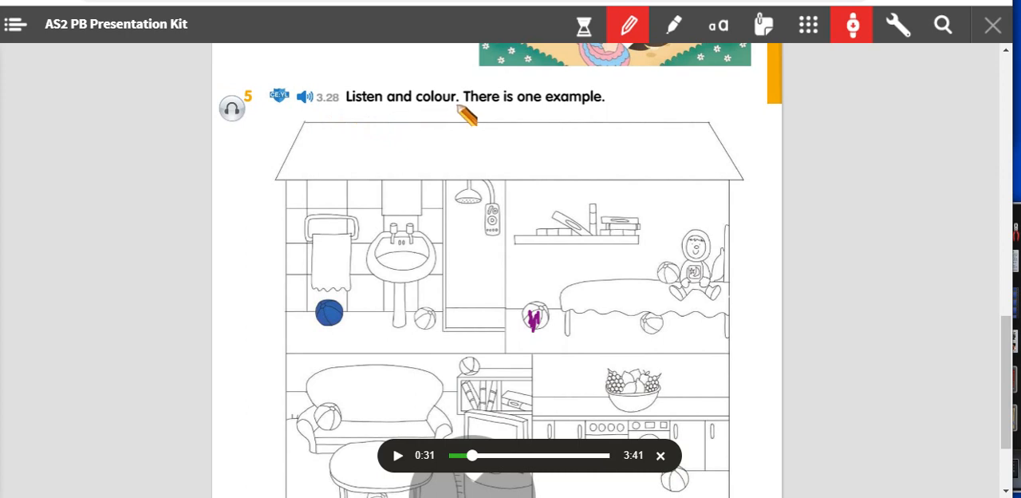
pyautogui.moveTo(587, 121)
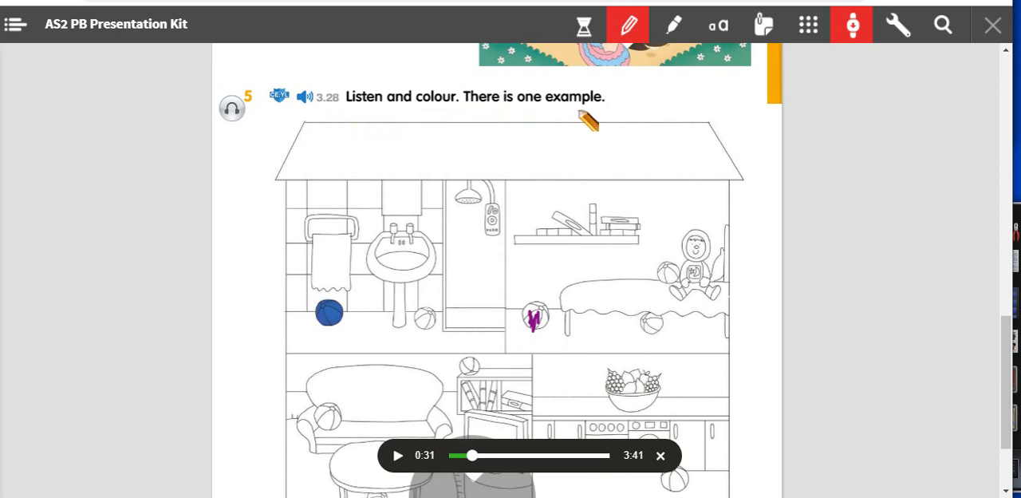
pyautogui.moveTo(620, 124)
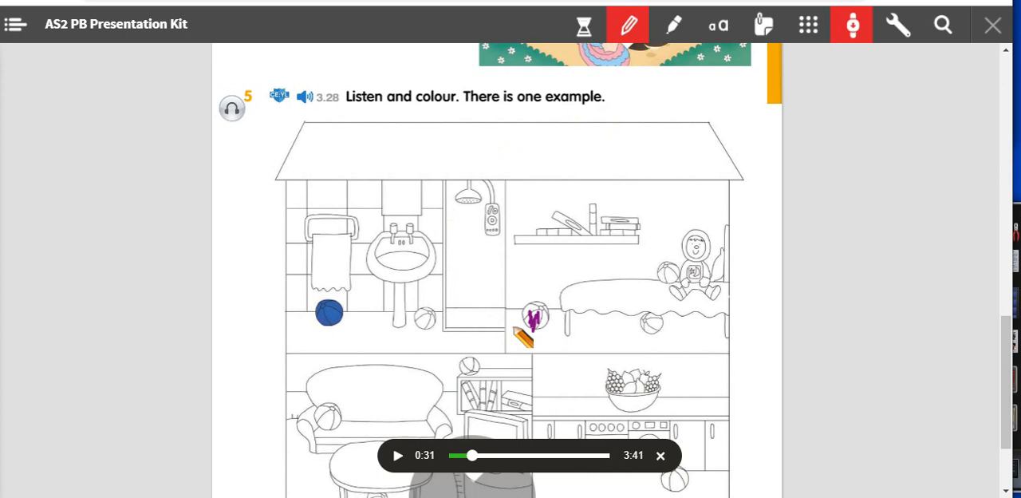
# Step: Stop drawing on the house picture and load Unit 10: CD 3: Track 28 for exercise 5
pyautogui.moveTo(525, 339); pyautogui.dragTo(335, 311)
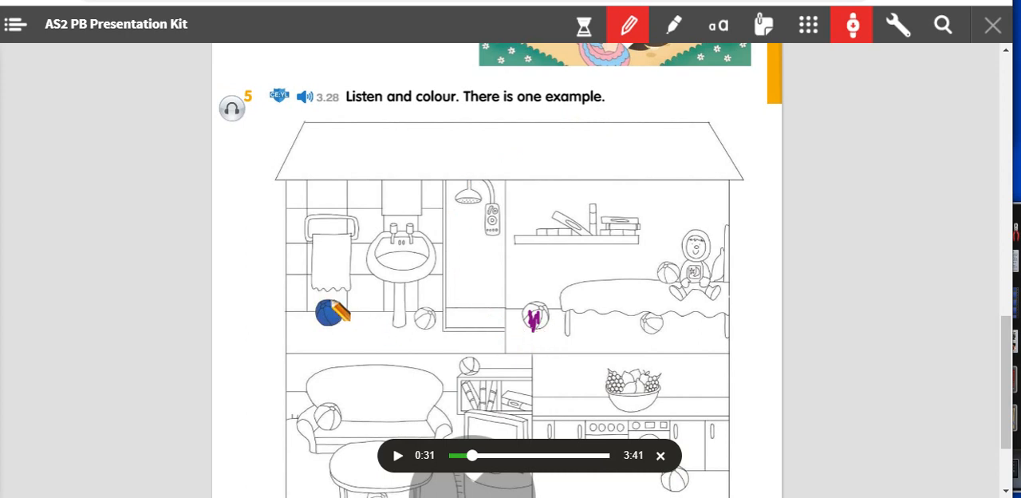
pyautogui.moveTo(231, 107)
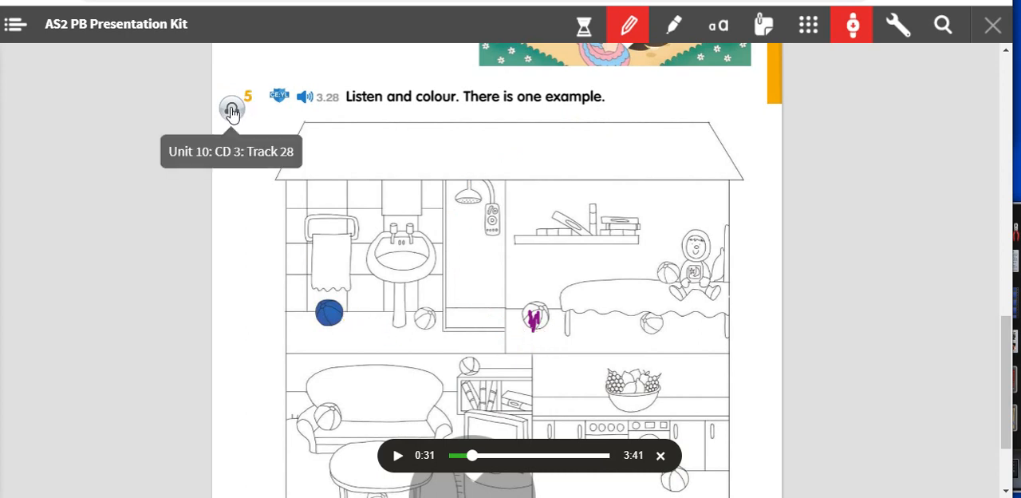
pyautogui.click(627, 24)
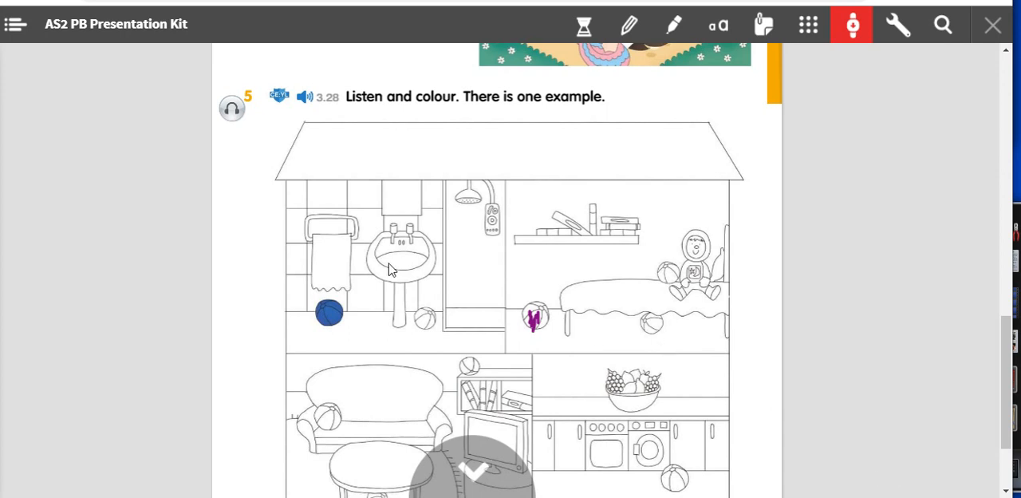
# Step: Start Track 28 playing in the audio player
pyautogui.click(233, 108)
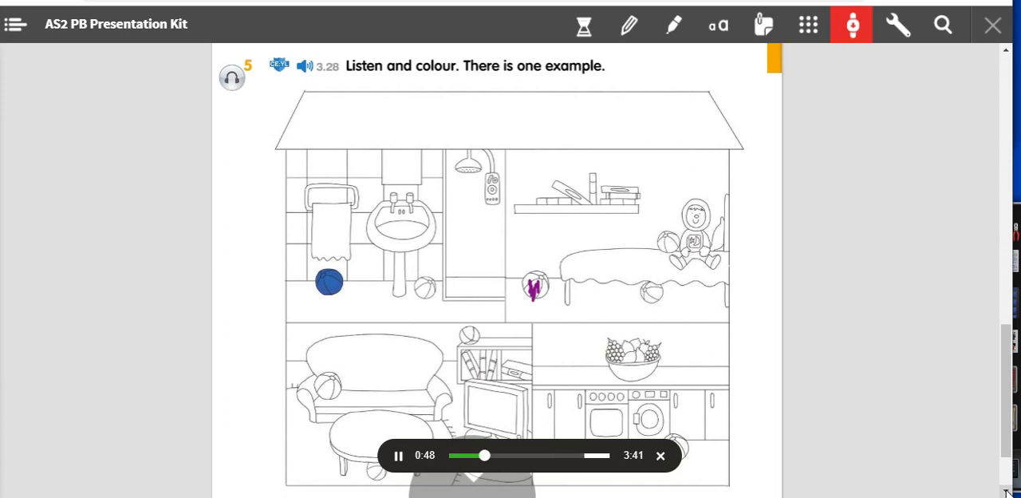
pyautogui.moveTo(254, 369)
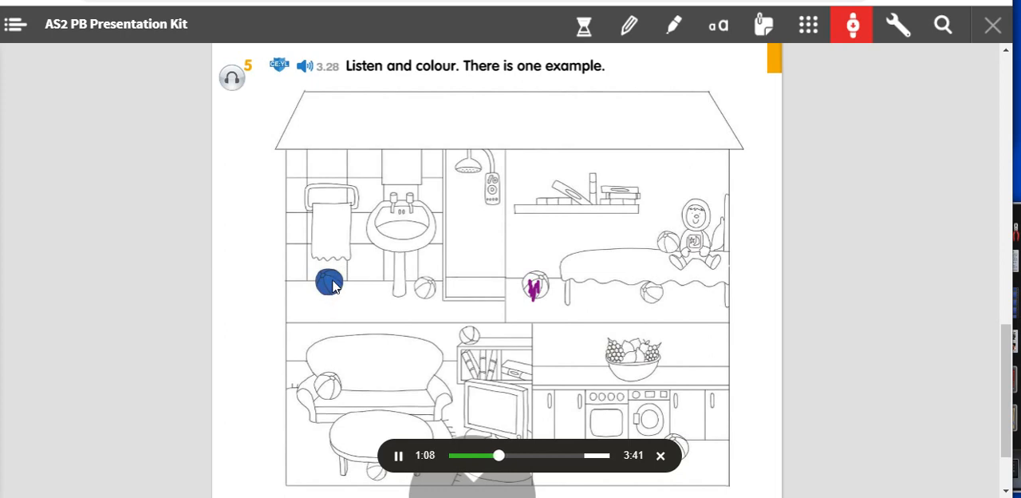
# Step: Delete the purple scribble on the bedroom ball, then scroll the page down
pyautogui.click(533, 291)
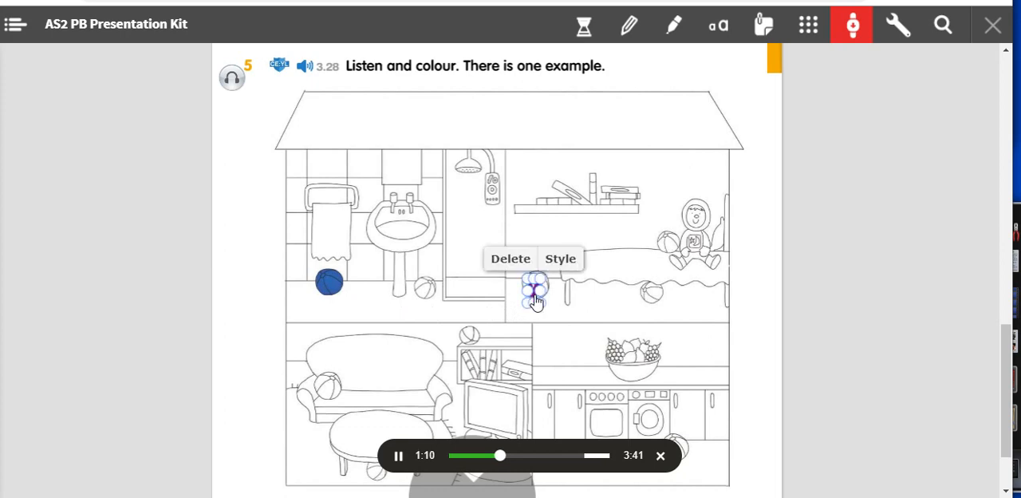
pyautogui.click(510, 258)
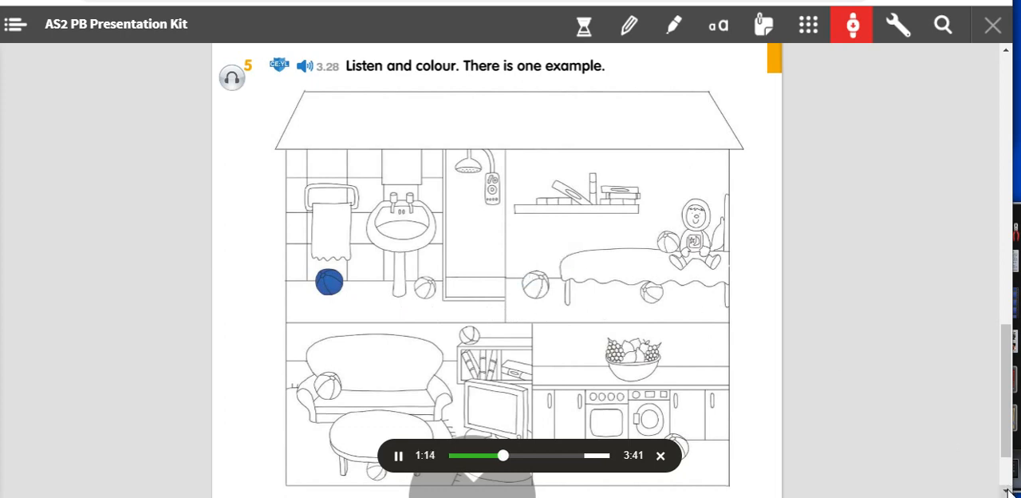
pyautogui.scroll(-3)
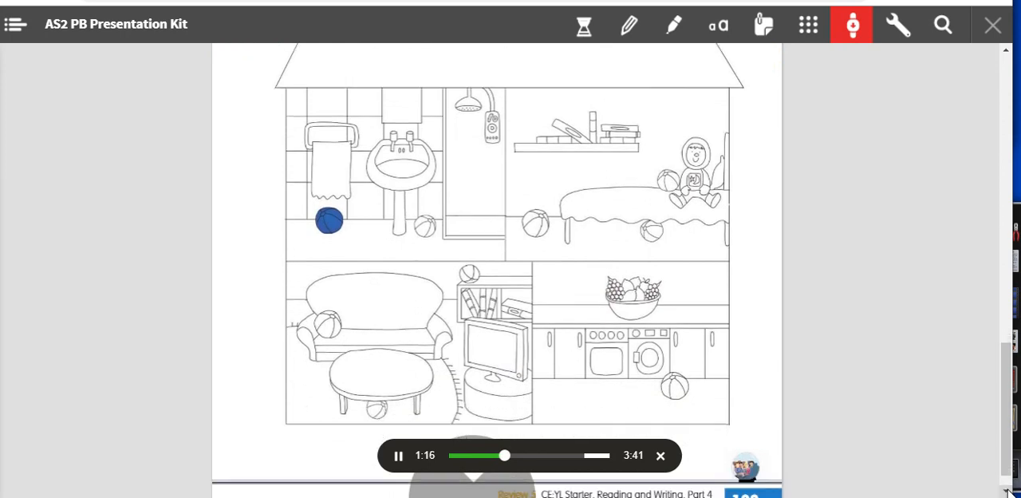
pyautogui.moveTo(633, 186)
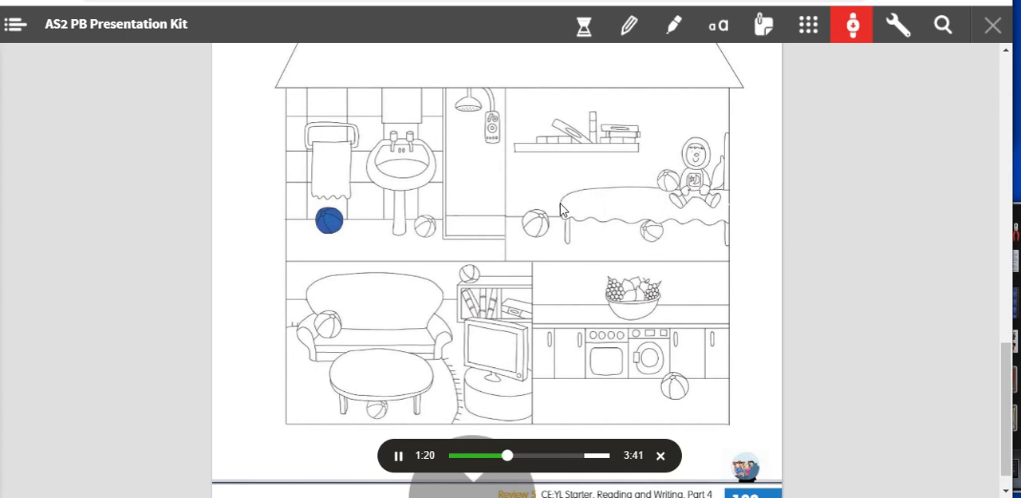
pyautogui.moveTo(651, 239)
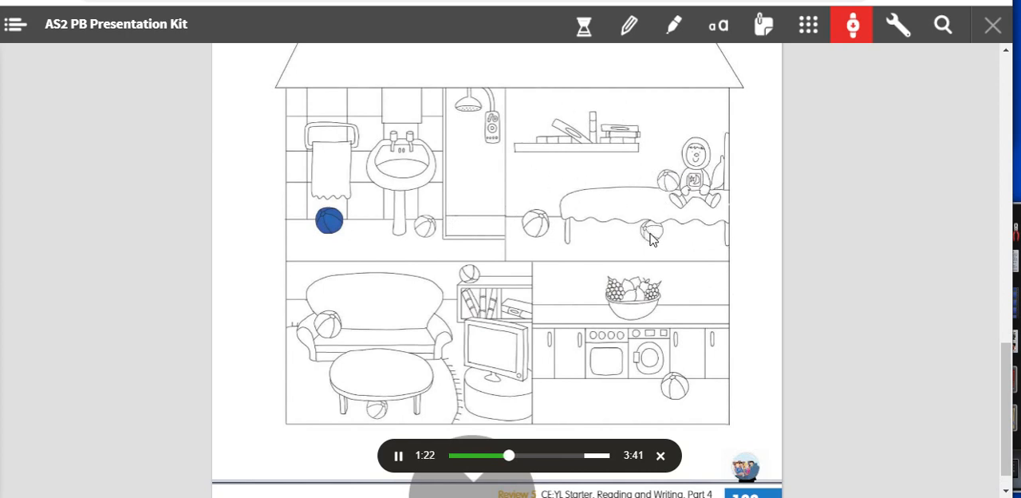
pyautogui.moveTo(666, 181)
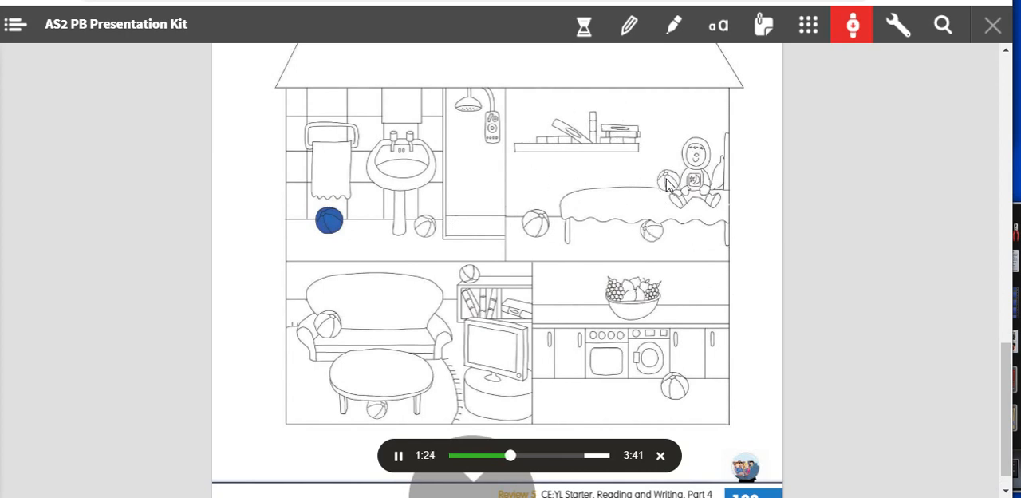
pyautogui.moveTo(700, 196)
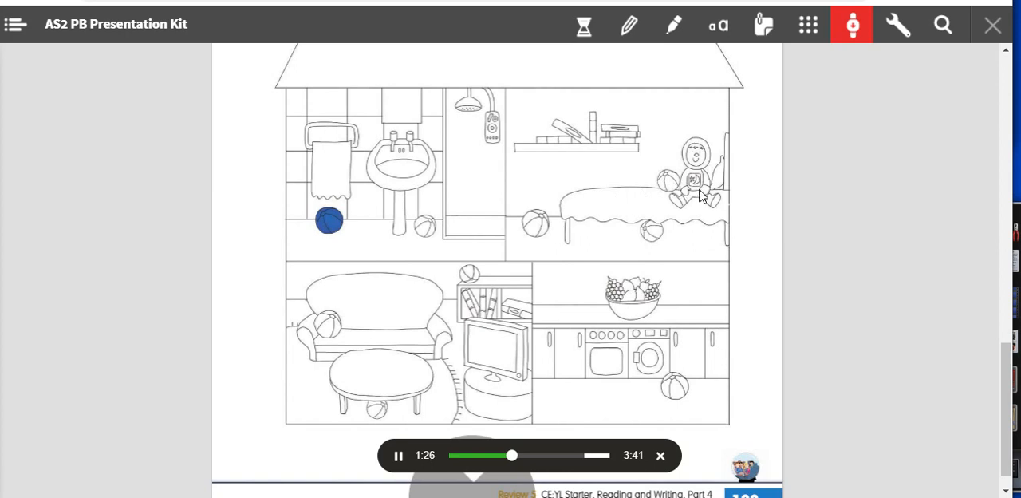
pyautogui.moveTo(698, 166)
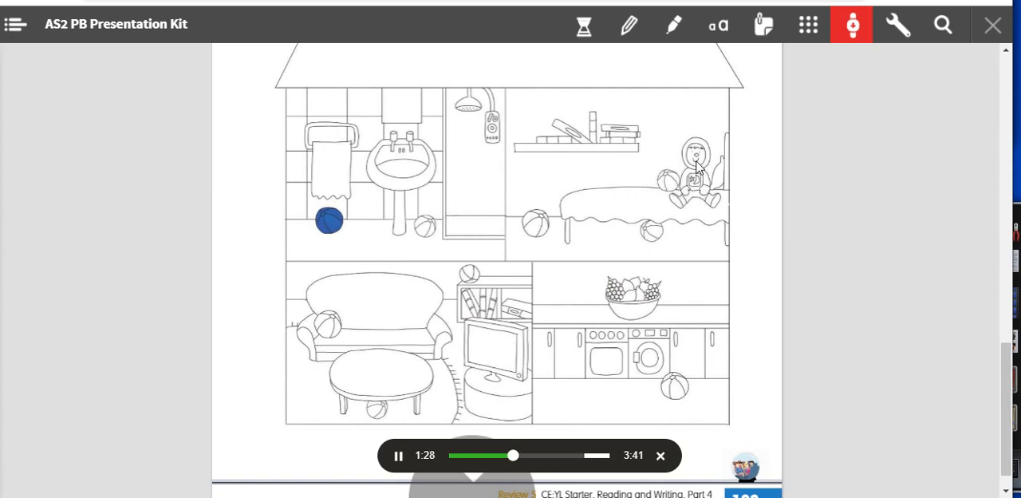
pyautogui.moveTo(672, 197)
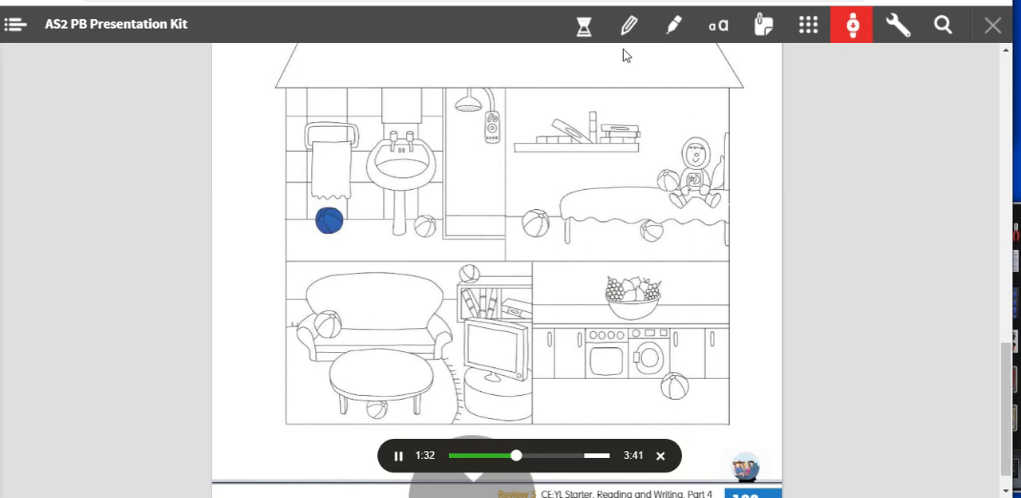
# Step: Recolour the purple mark on the boy's bedroom ball orange
pyautogui.click(627, 25)
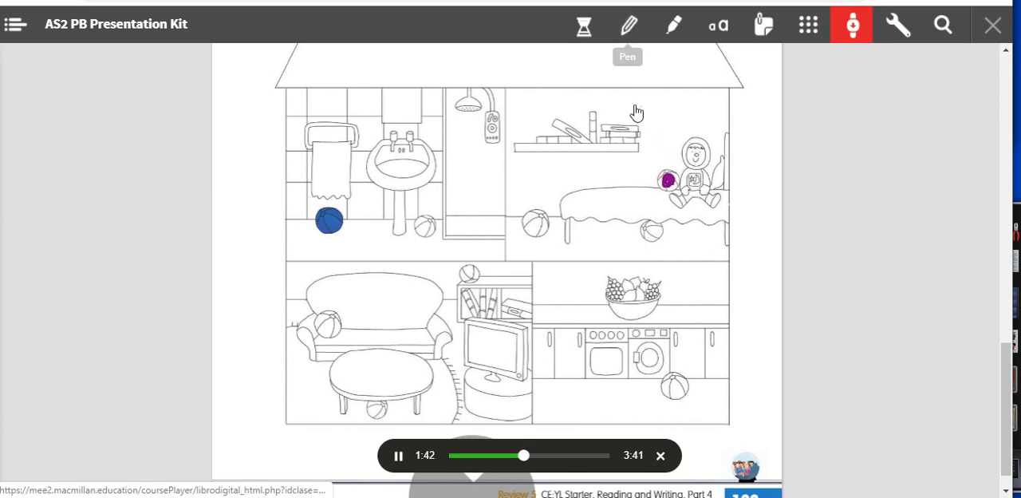
pyautogui.click(668, 181)
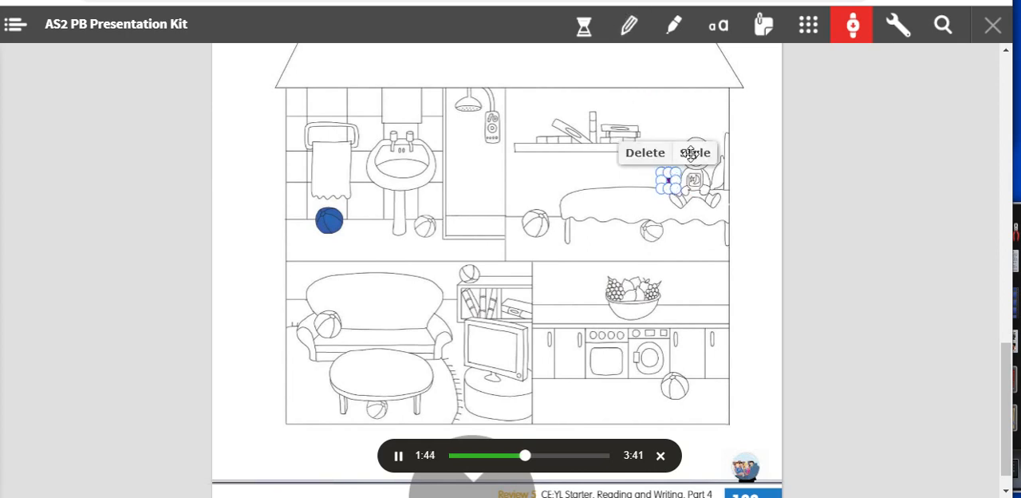
pyautogui.click(693, 152)
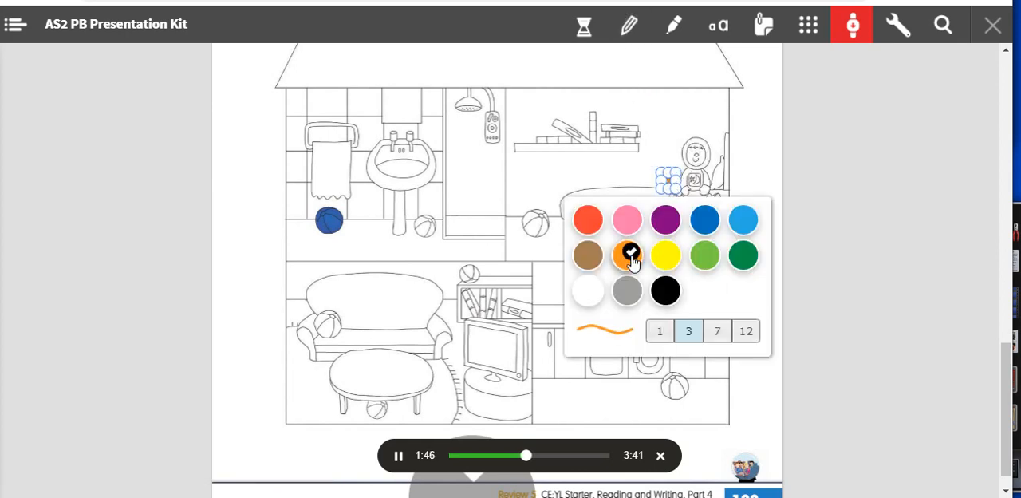
pyautogui.click(627, 254)
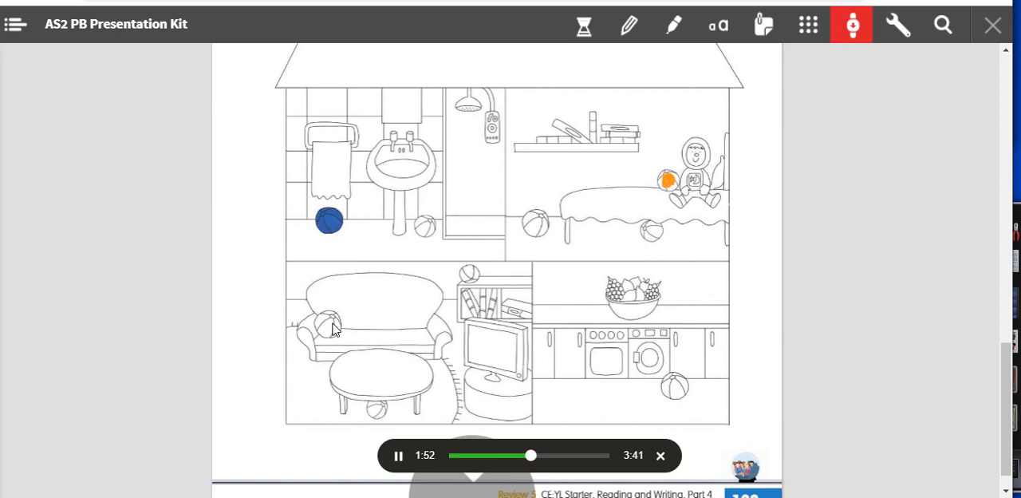
pyautogui.moveTo(350, 341)
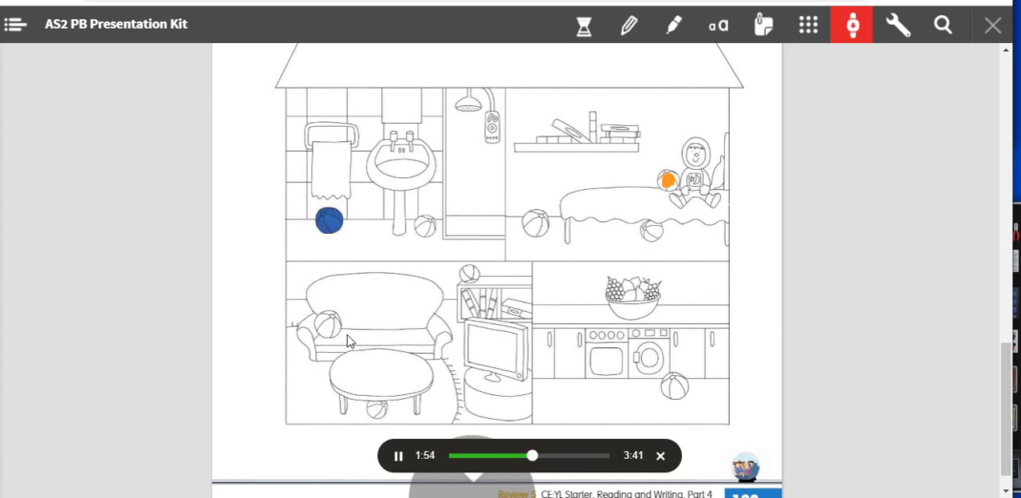
pyautogui.moveTo(337, 331)
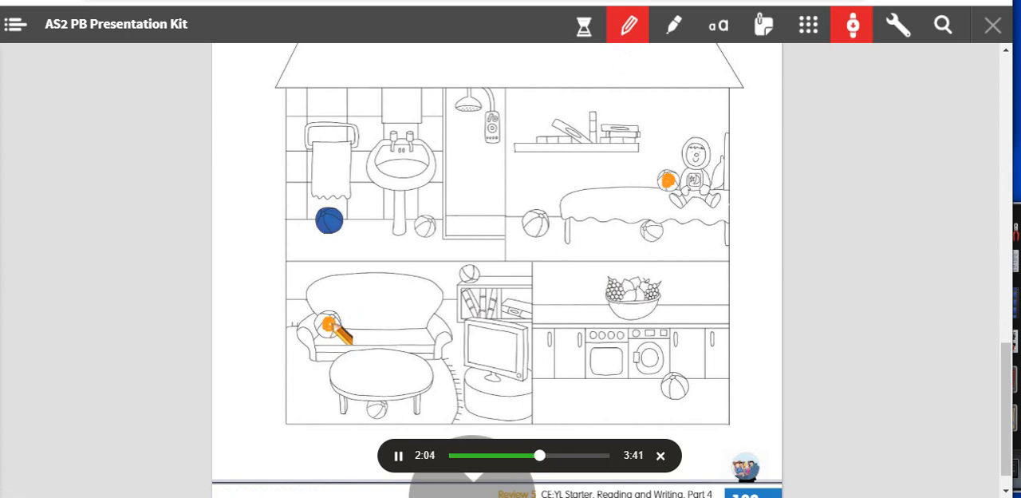
pyautogui.moveTo(627, 25)
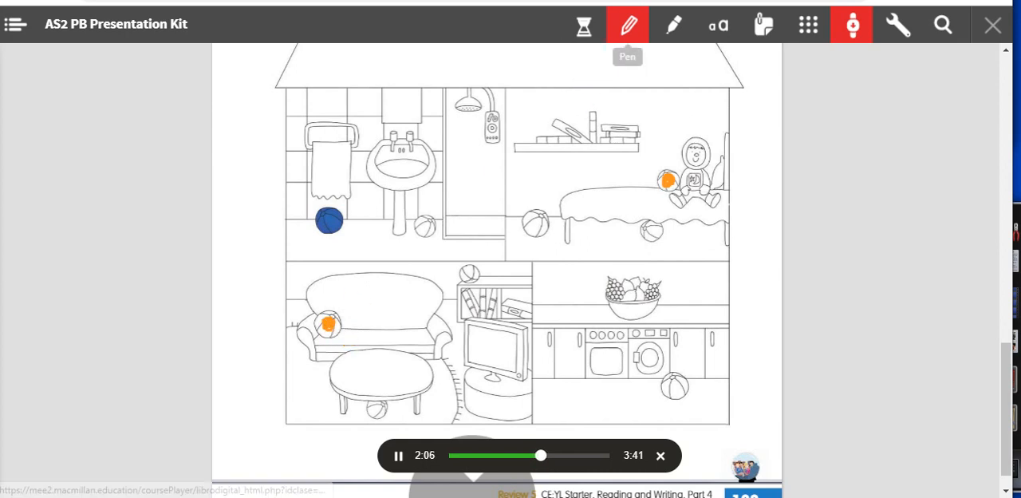
# Step: Select the sofa ball's orange mark and bring up its colour options
pyautogui.click(327, 324)
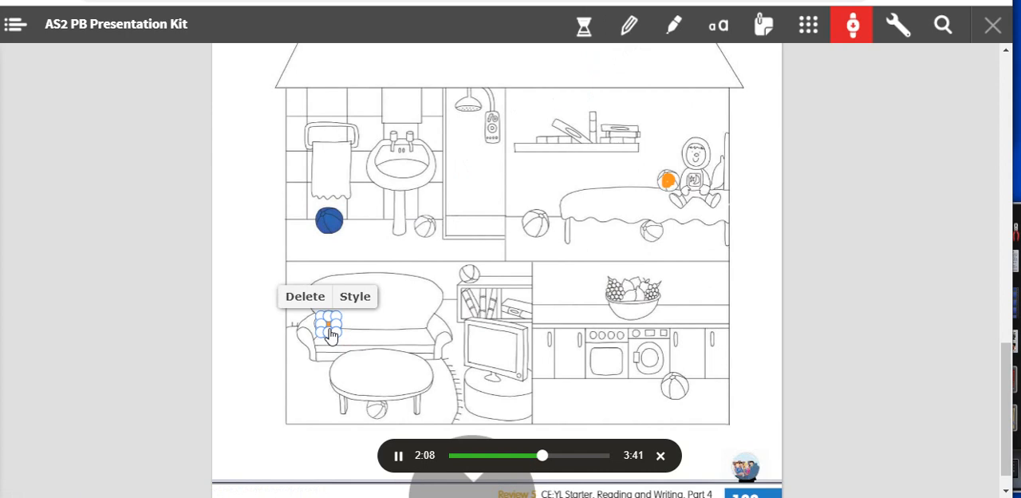
pyautogui.click(355, 296)
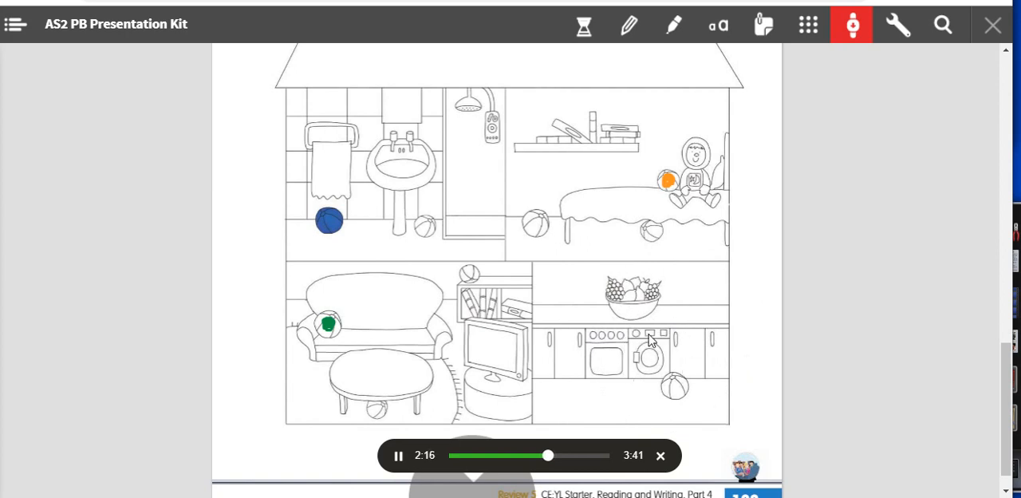
pyautogui.moveTo(652, 331)
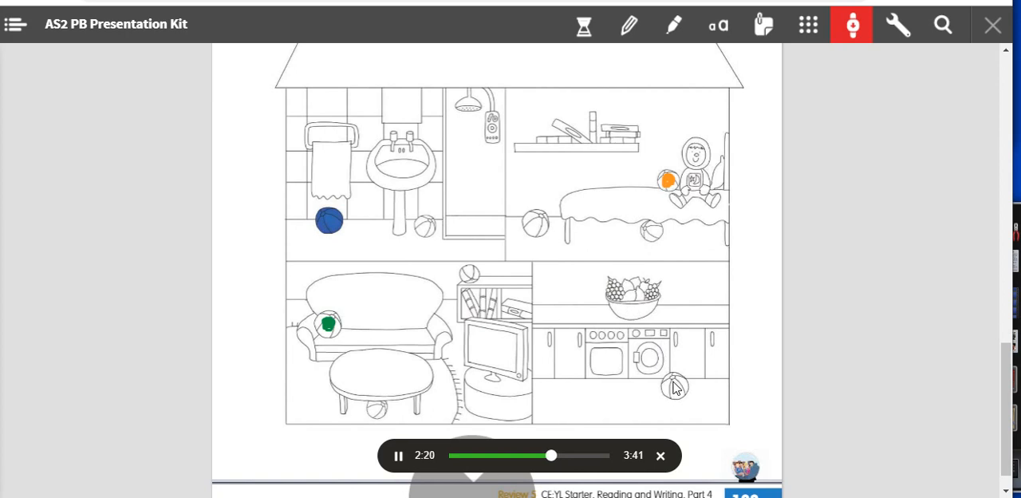
pyautogui.moveTo(650, 134)
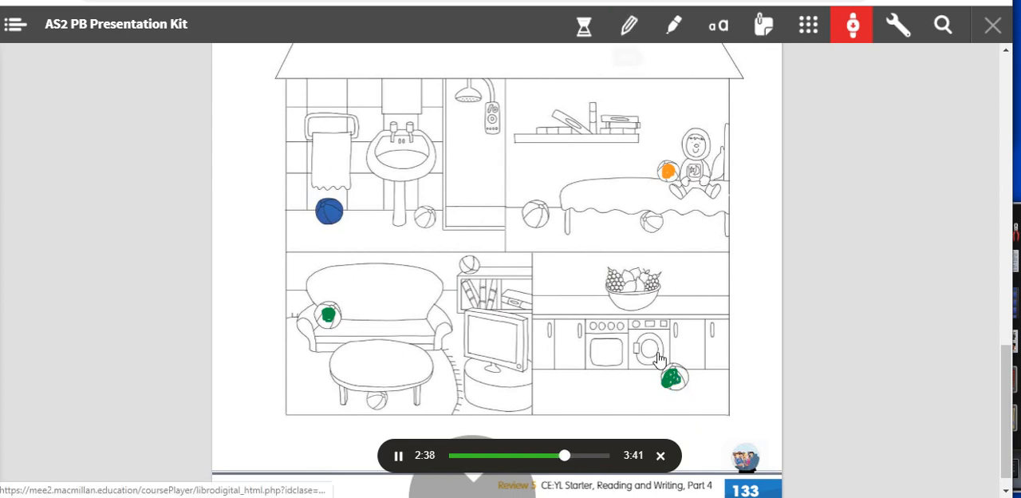
# Step: Select the kitchen ball's green mark and bring up its colour options
pyautogui.click(672, 379)
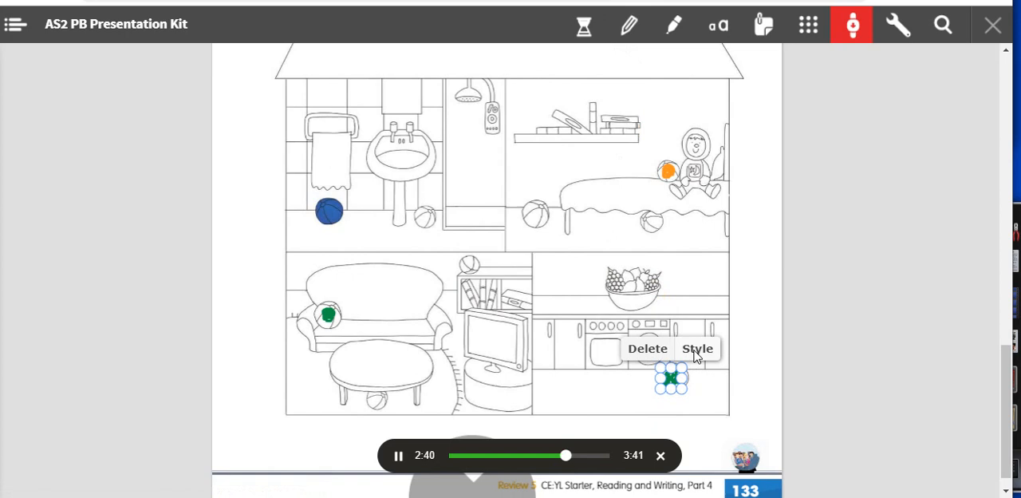
pyautogui.click(697, 349)
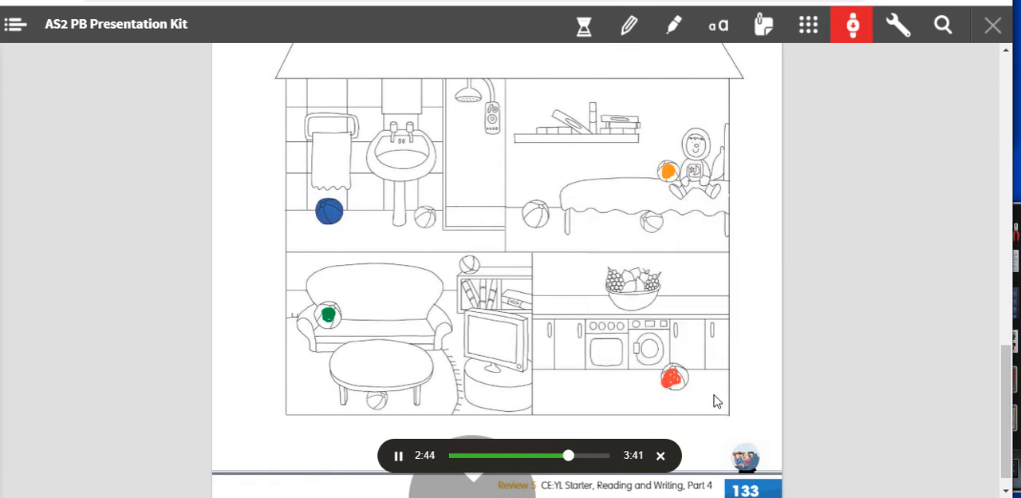
pyautogui.moveTo(686, 214)
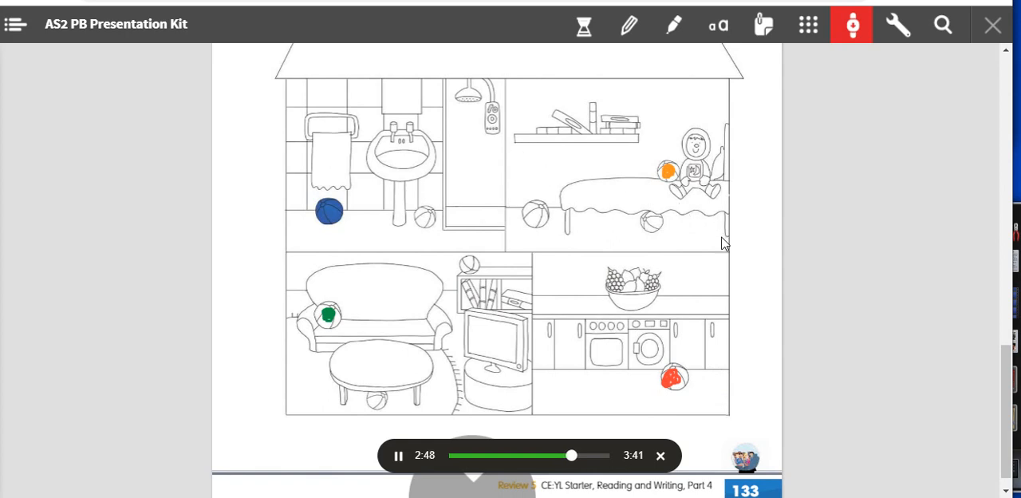
pyautogui.moveTo(347, 110)
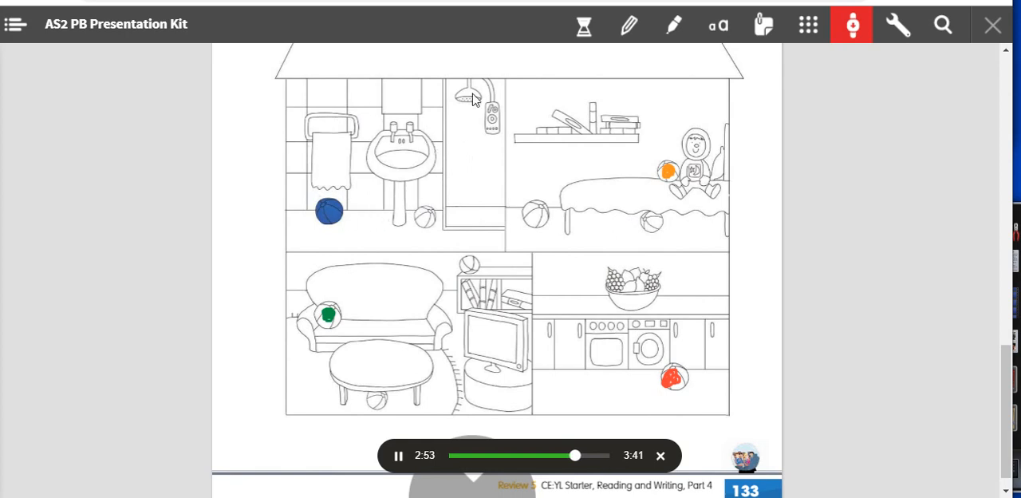
pyautogui.moveTo(469, 120)
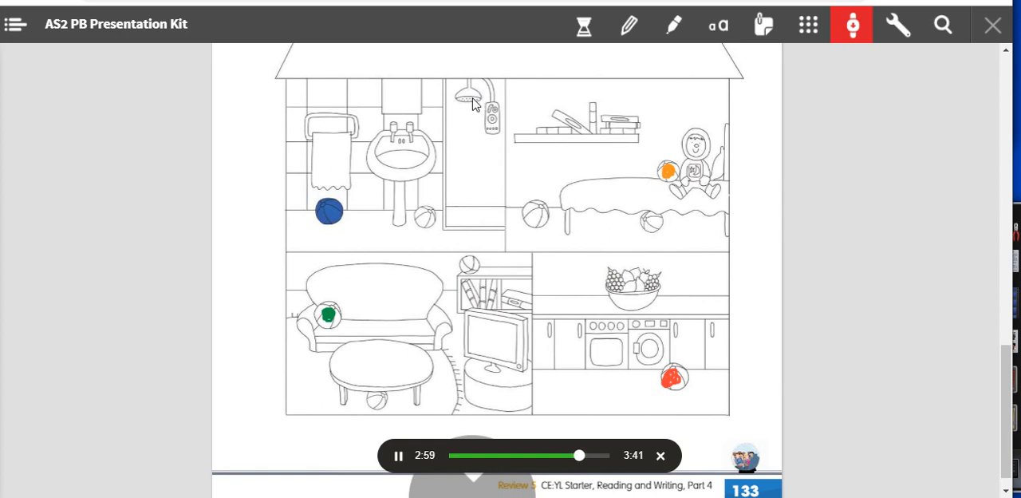
pyautogui.moveTo(454, 157)
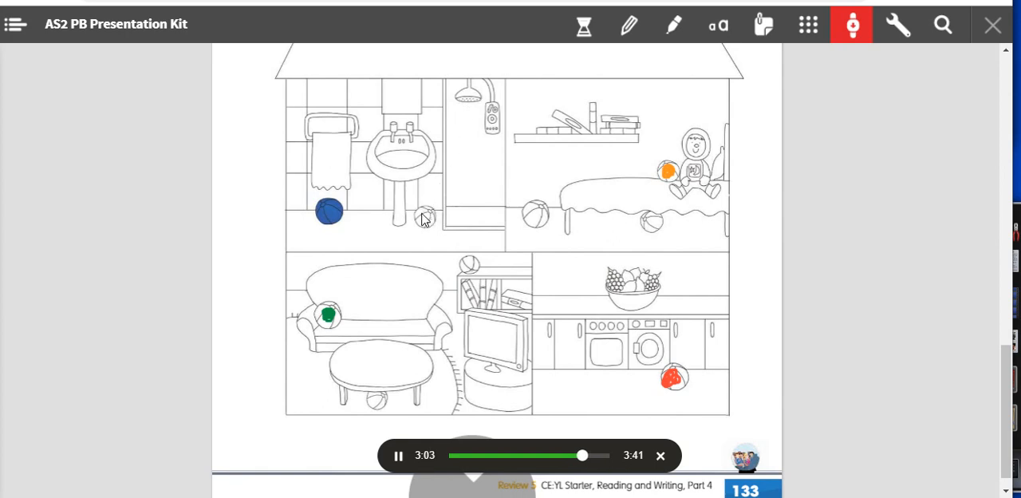
pyautogui.moveTo(627, 25)
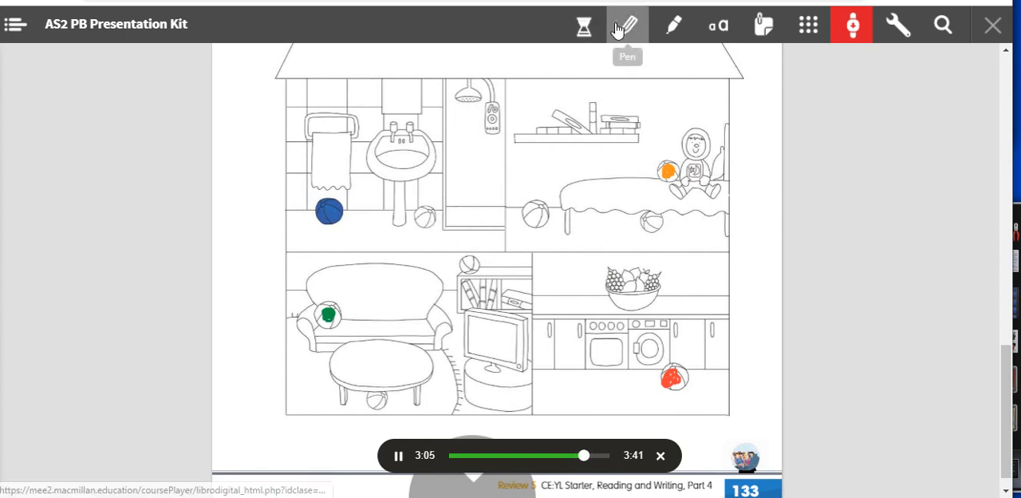
# Step: Draw over the bathroom ball, make that mark yellow, and reselect the Pen
pyautogui.click(627, 25)
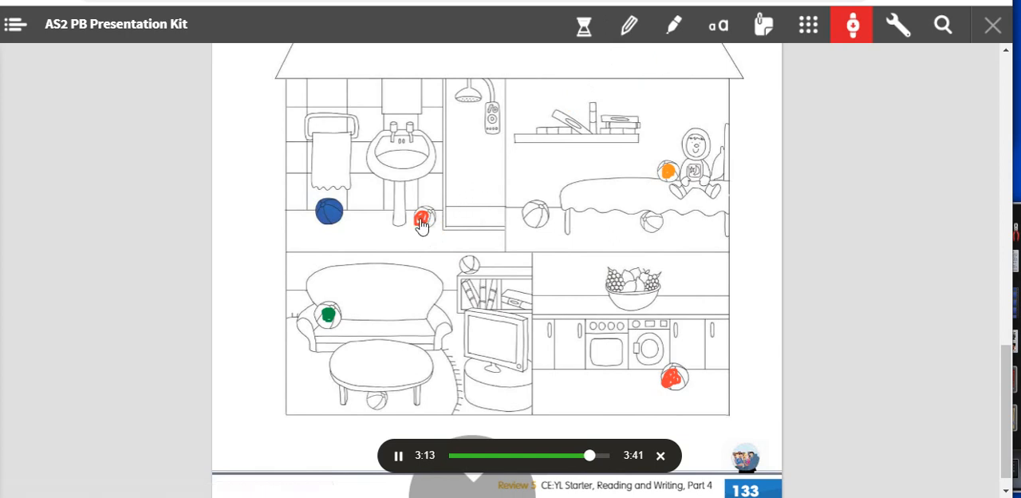
pyautogui.click(421, 219)
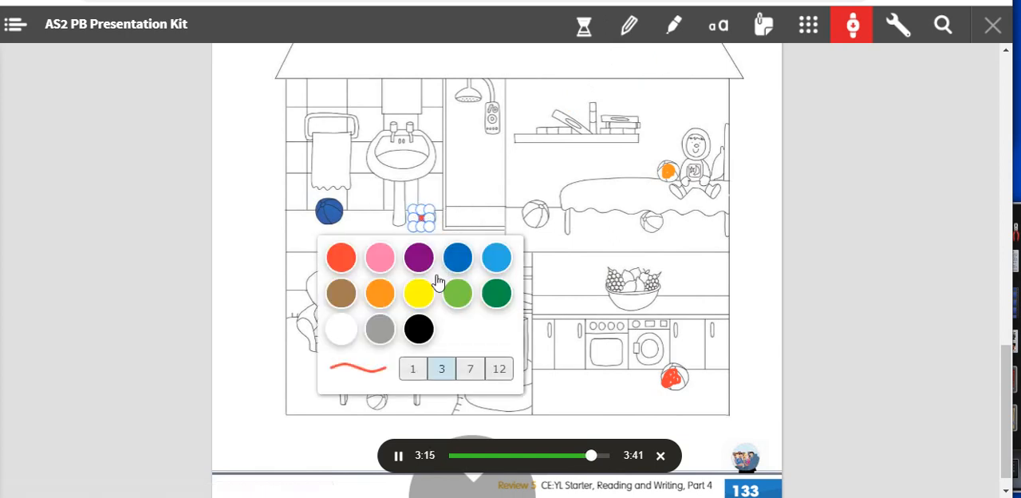
pyautogui.click(420, 292)
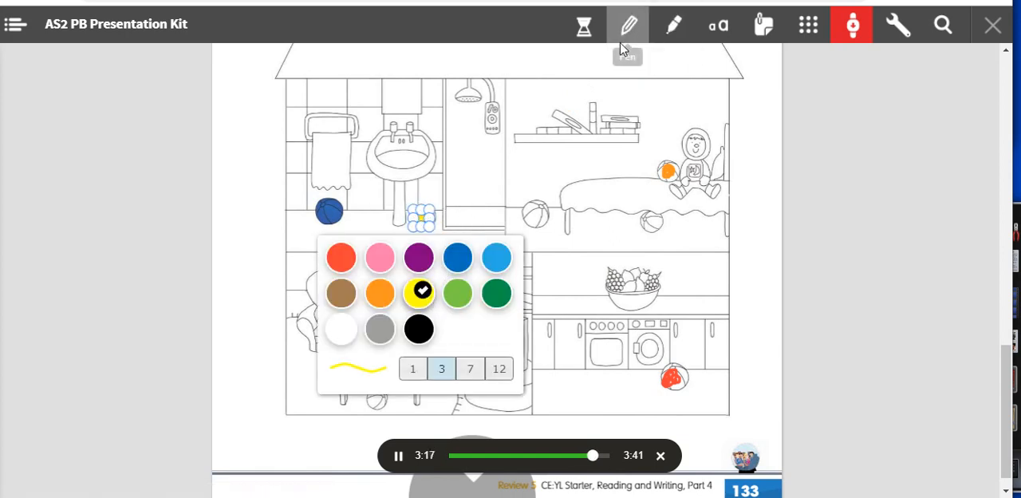
pyautogui.click(627, 23)
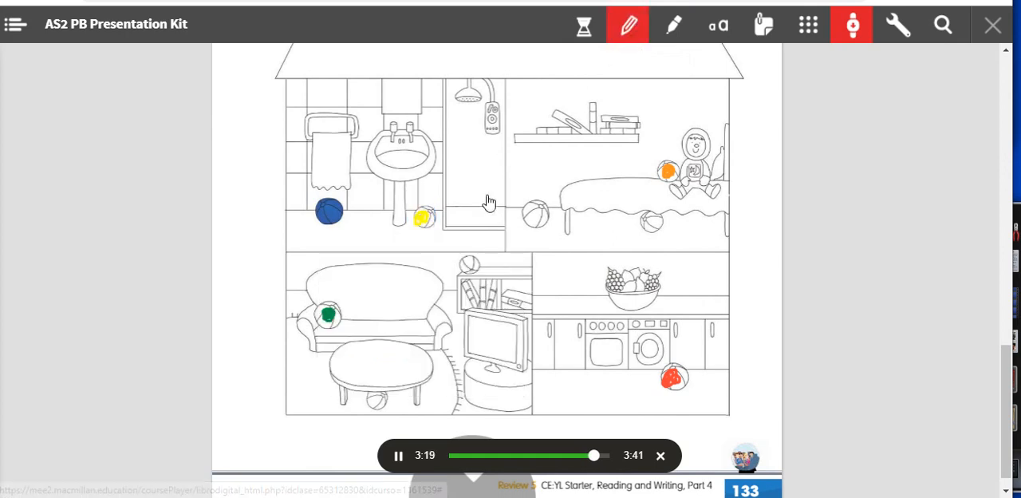